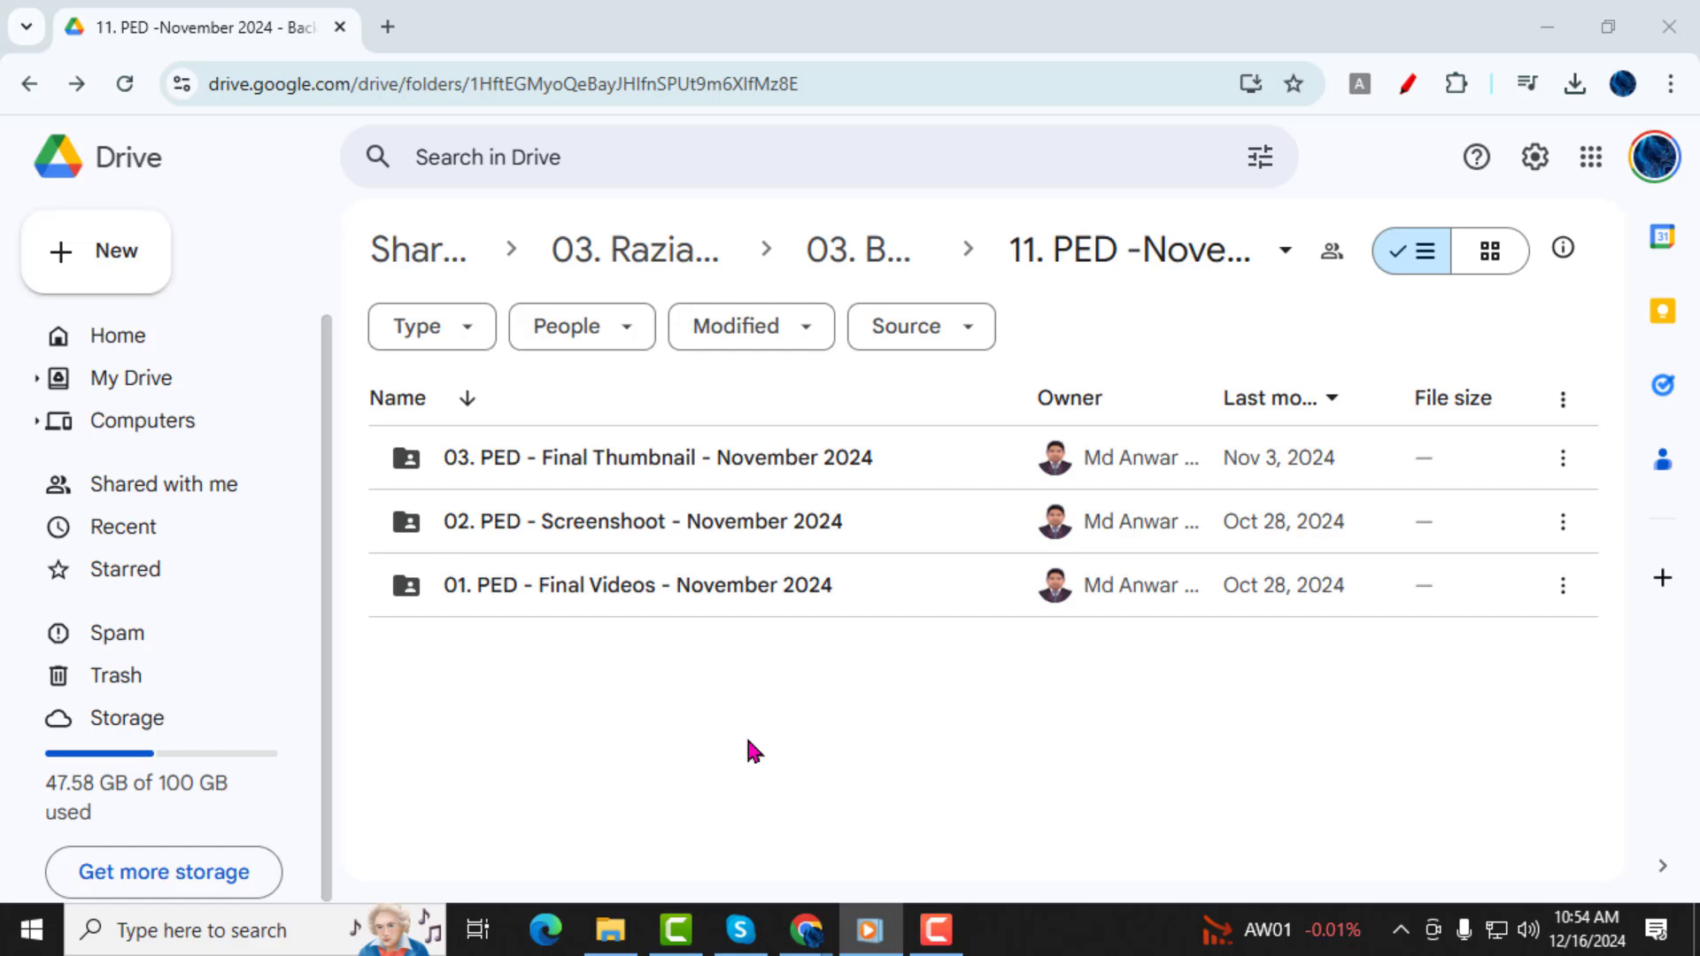
pyautogui.moveTo(696, 726)
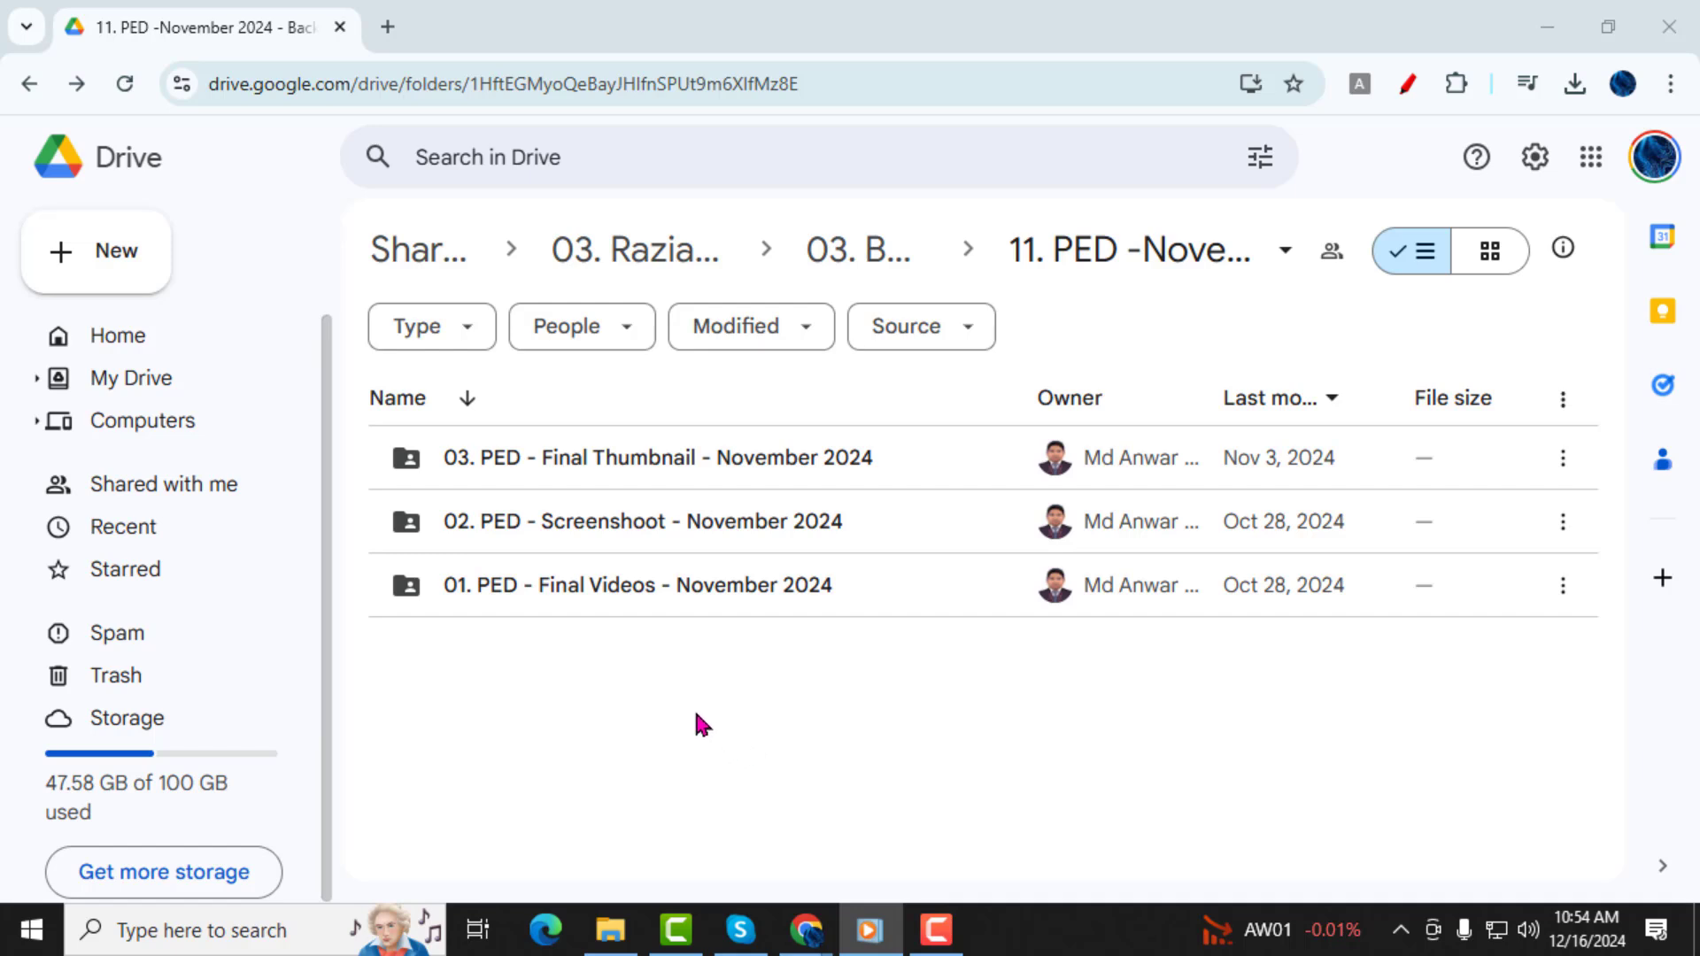
pyautogui.moveTo(570, 687)
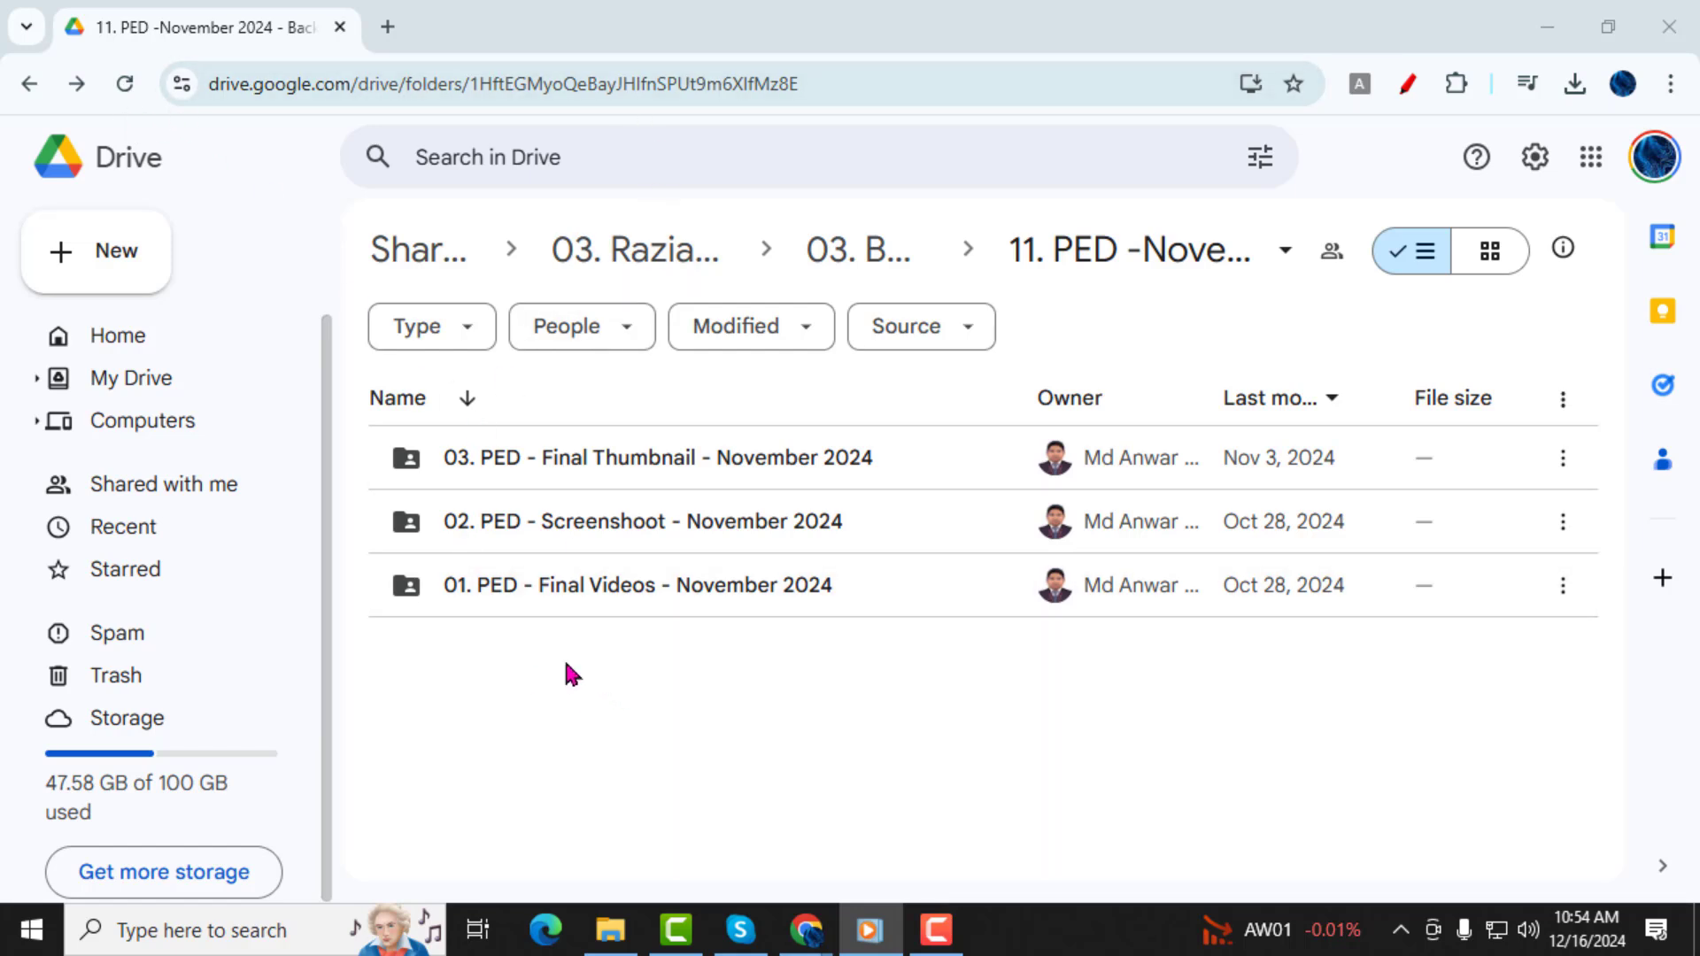
# Create a folder named '01. PDF Final video November2024' inside the November 2024 folder
pyautogui.rightClick(571, 677)
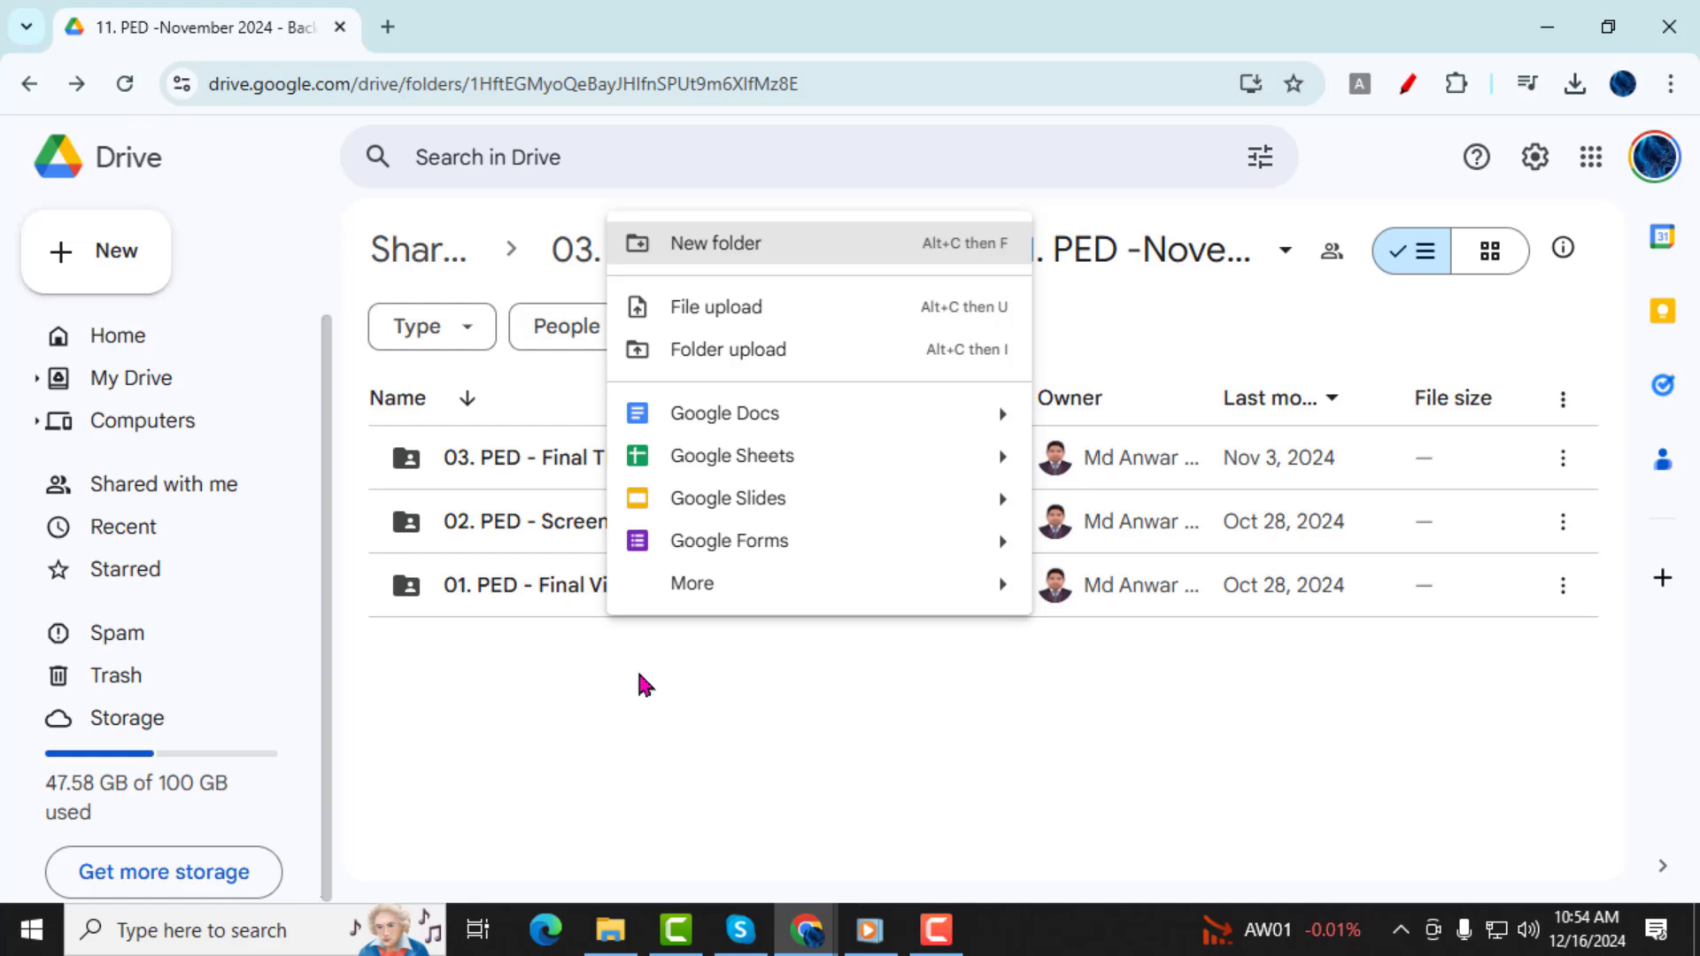
pyautogui.moveTo(655, 255)
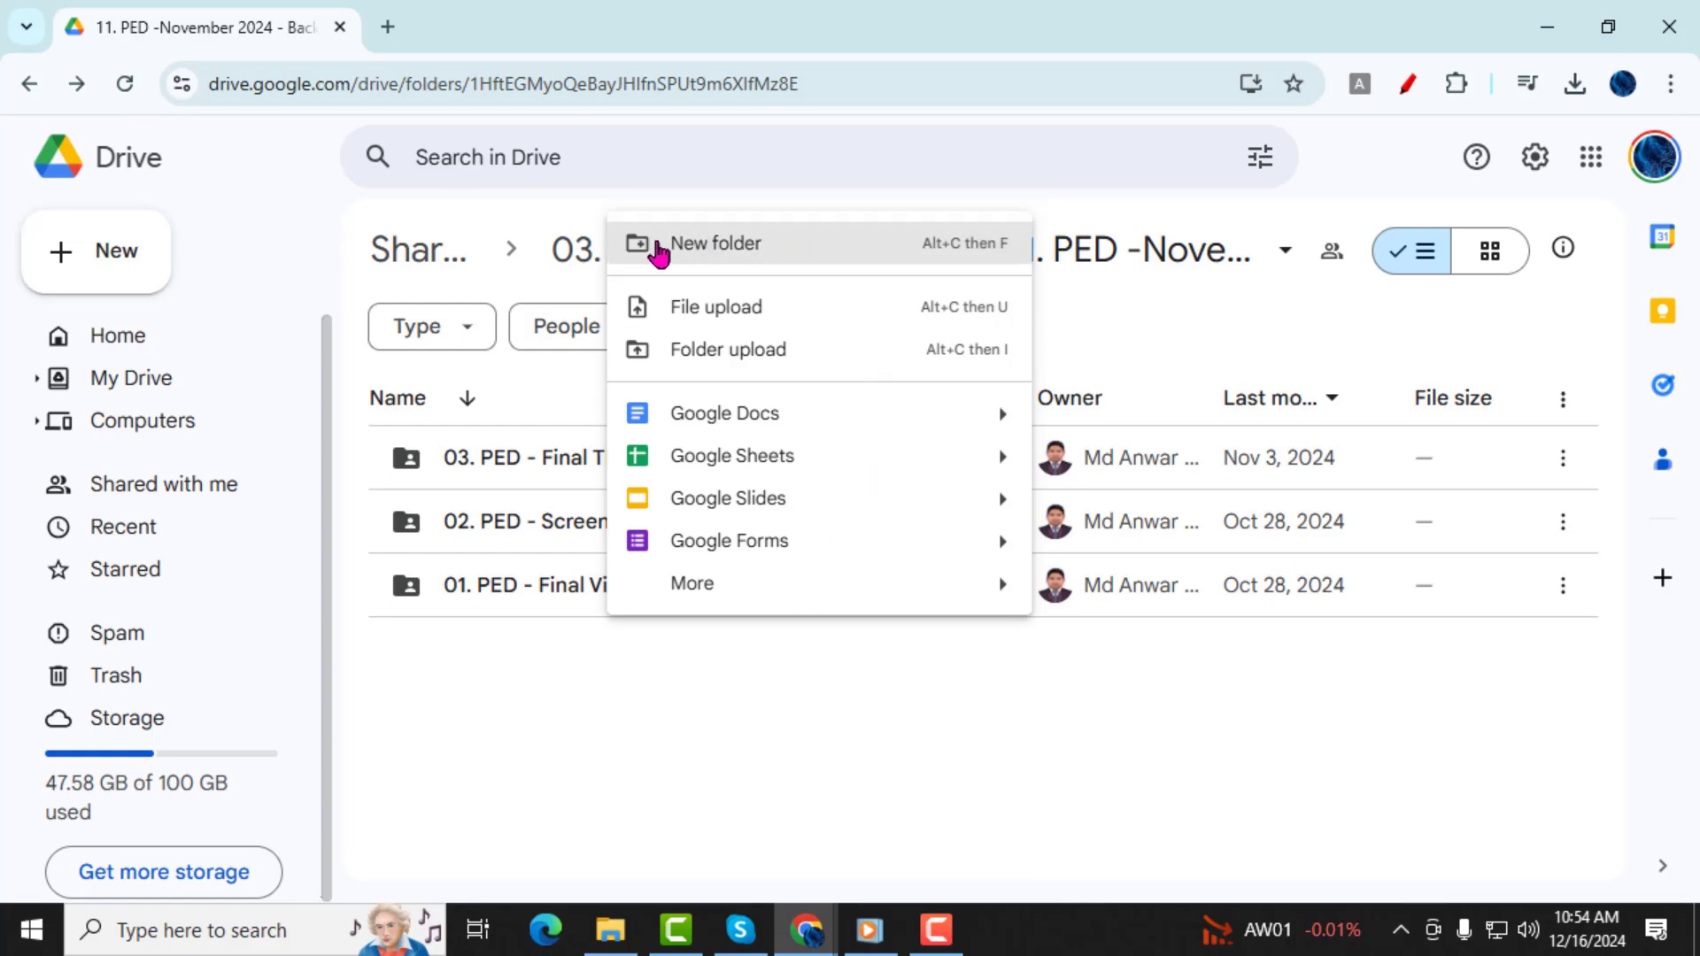
pyautogui.click(715, 242)
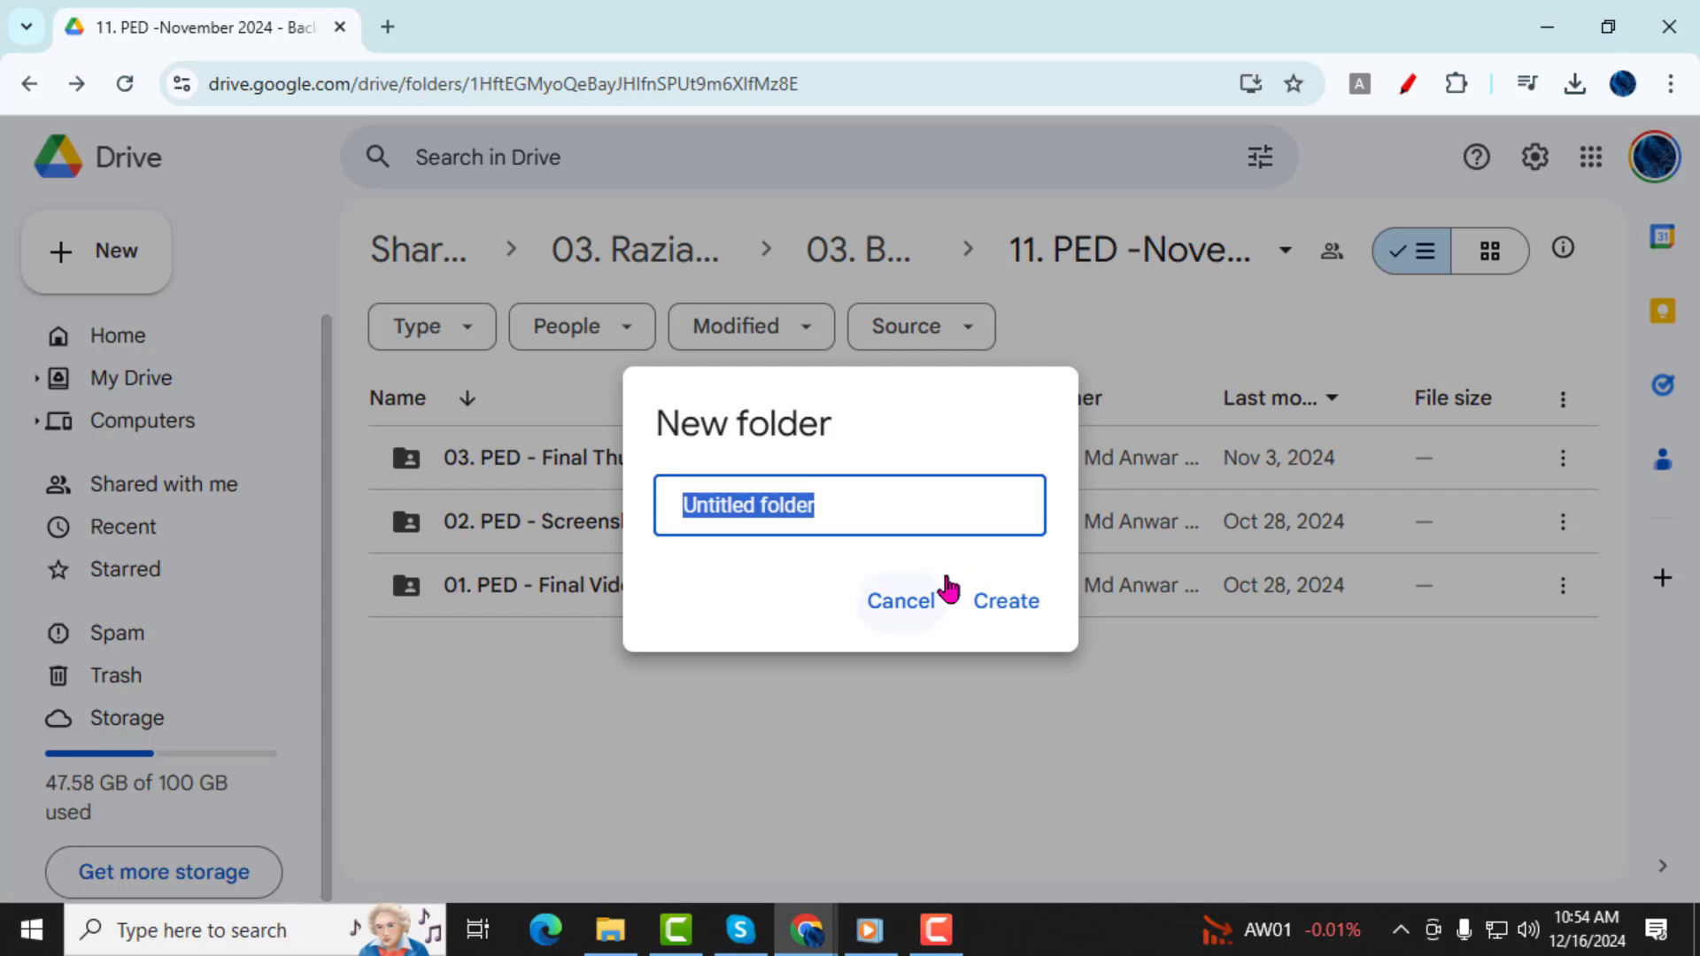
pyautogui.write('01. PDF Final video November2024')
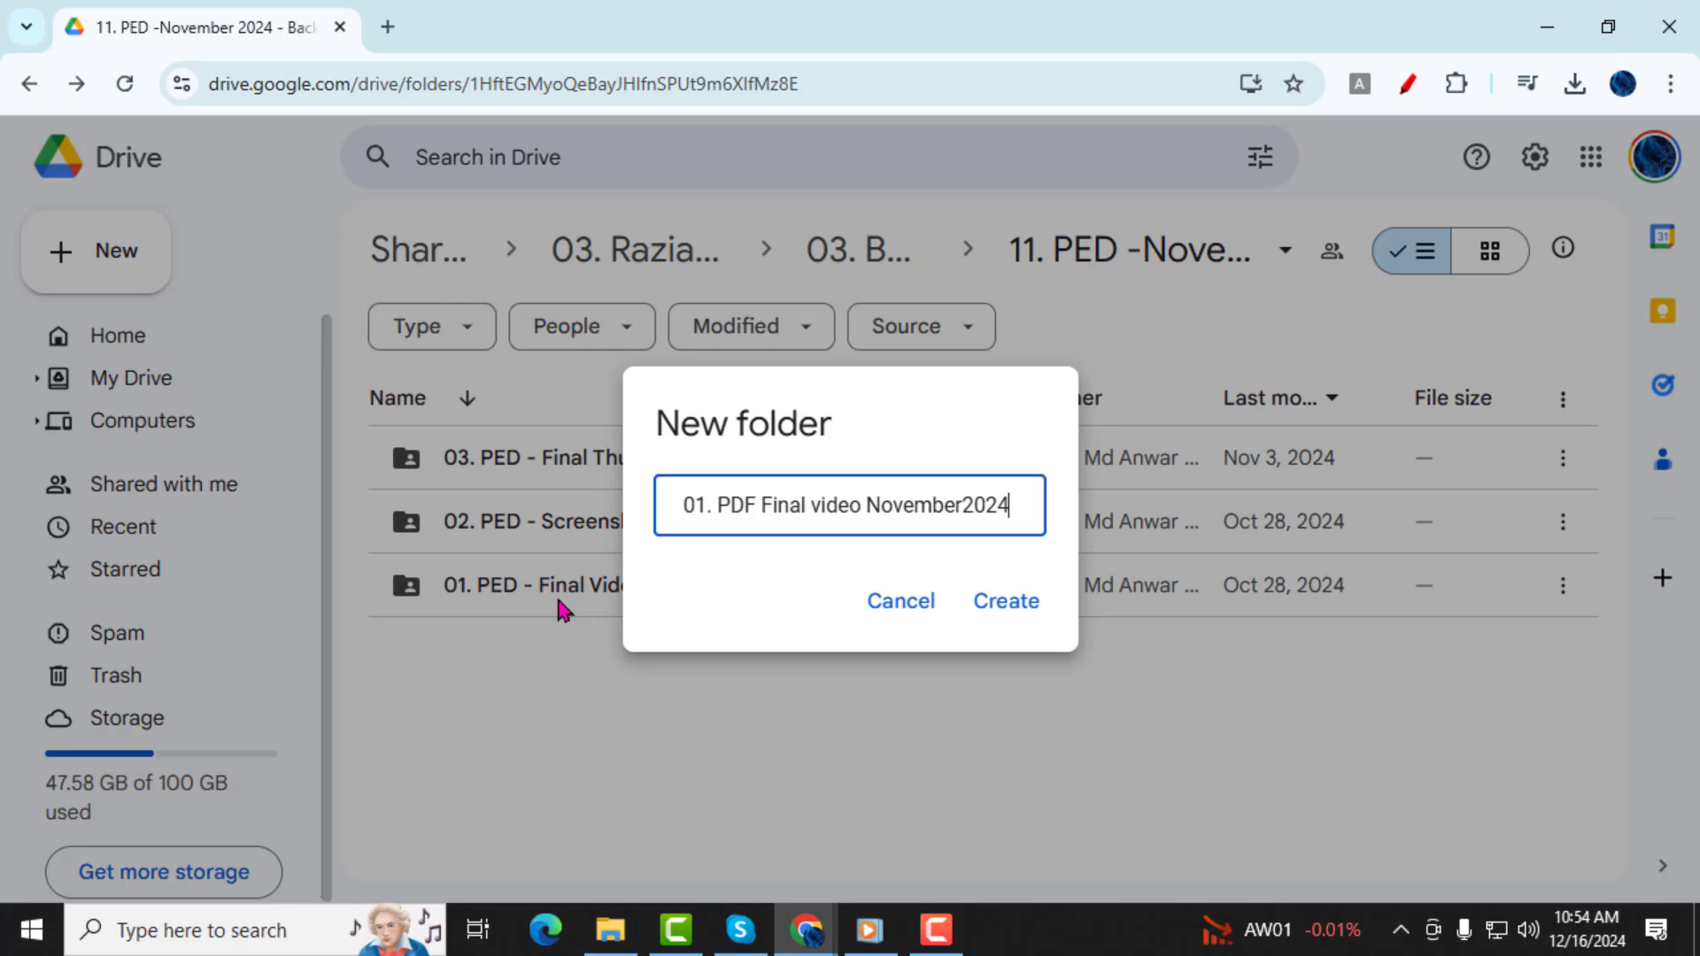
pyautogui.moveTo(1113, 453)
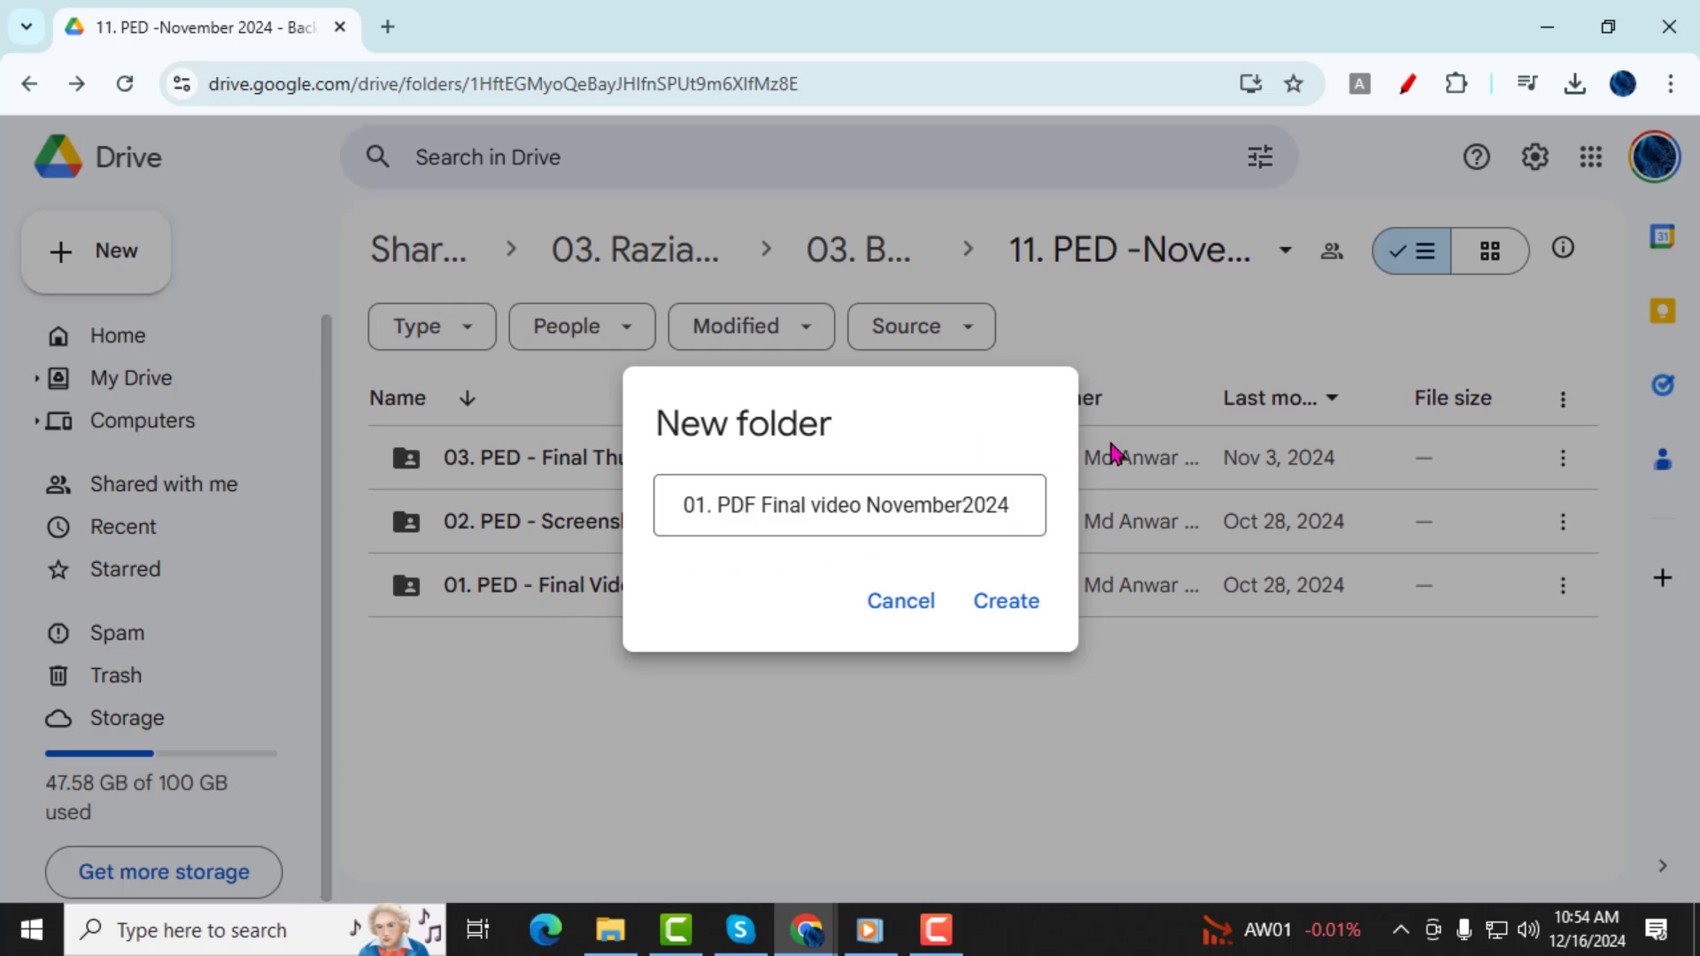
pyautogui.click(1006, 602)
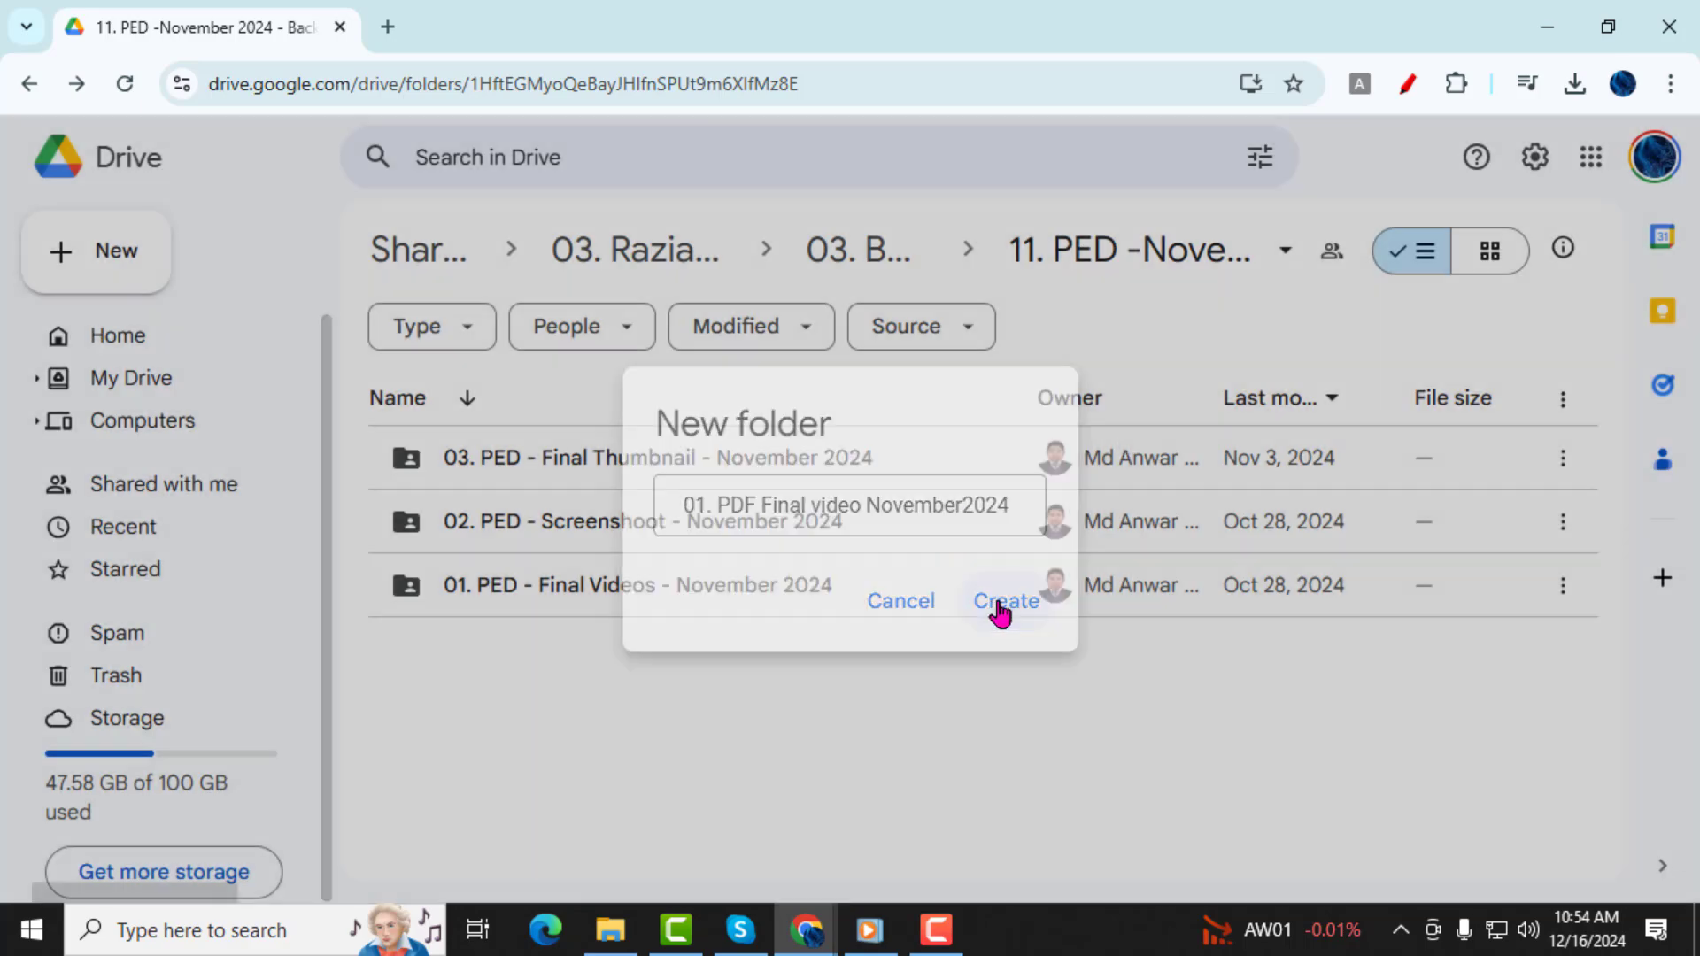
pyautogui.click(1004, 601)
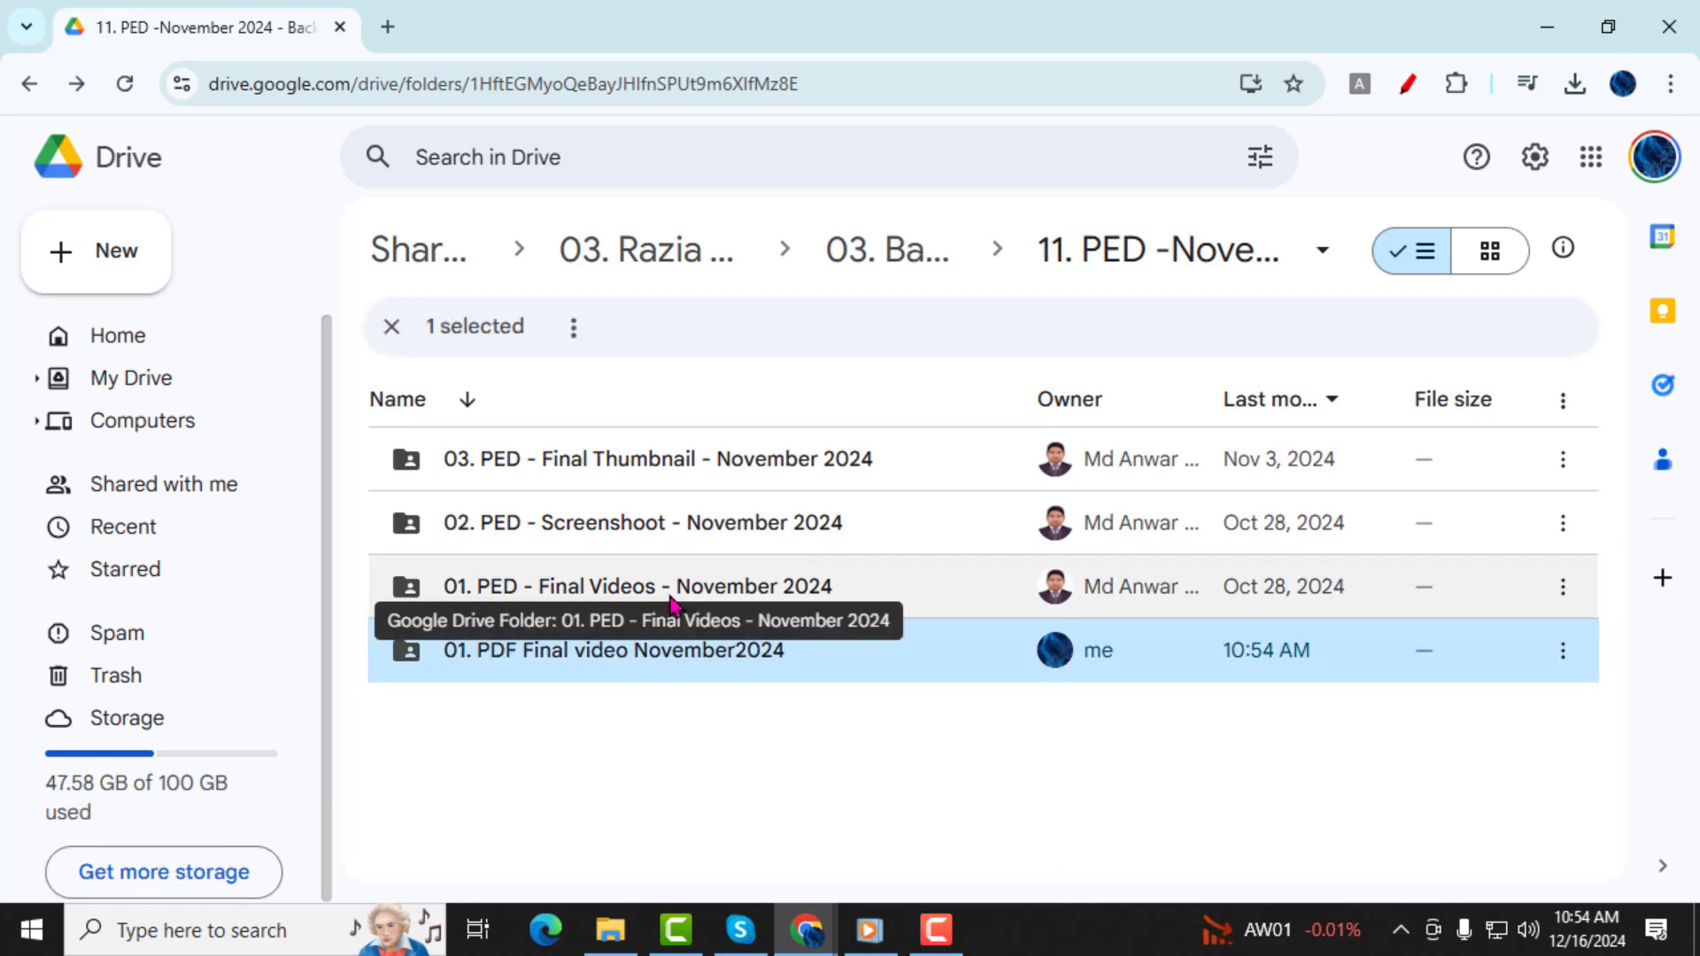
# In 01. PED - Final Videos, select videos 1954–1959 and copy them with Ctrl+C
pyautogui.click(673, 586)
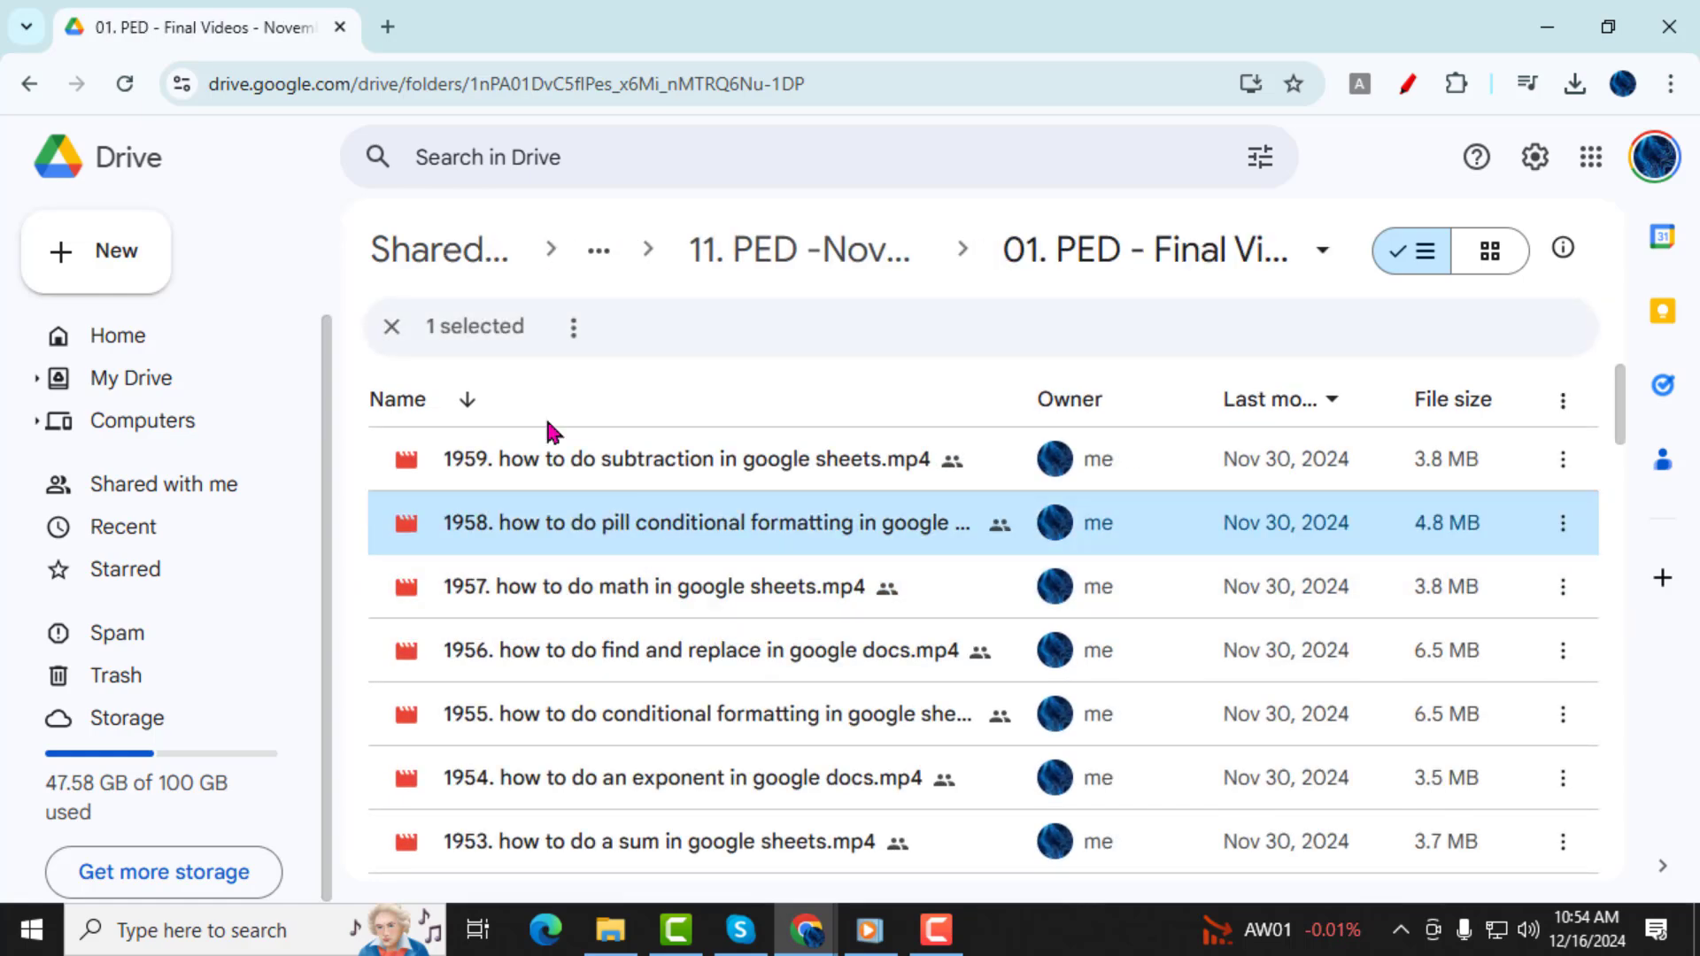
pyautogui.click(390, 325)
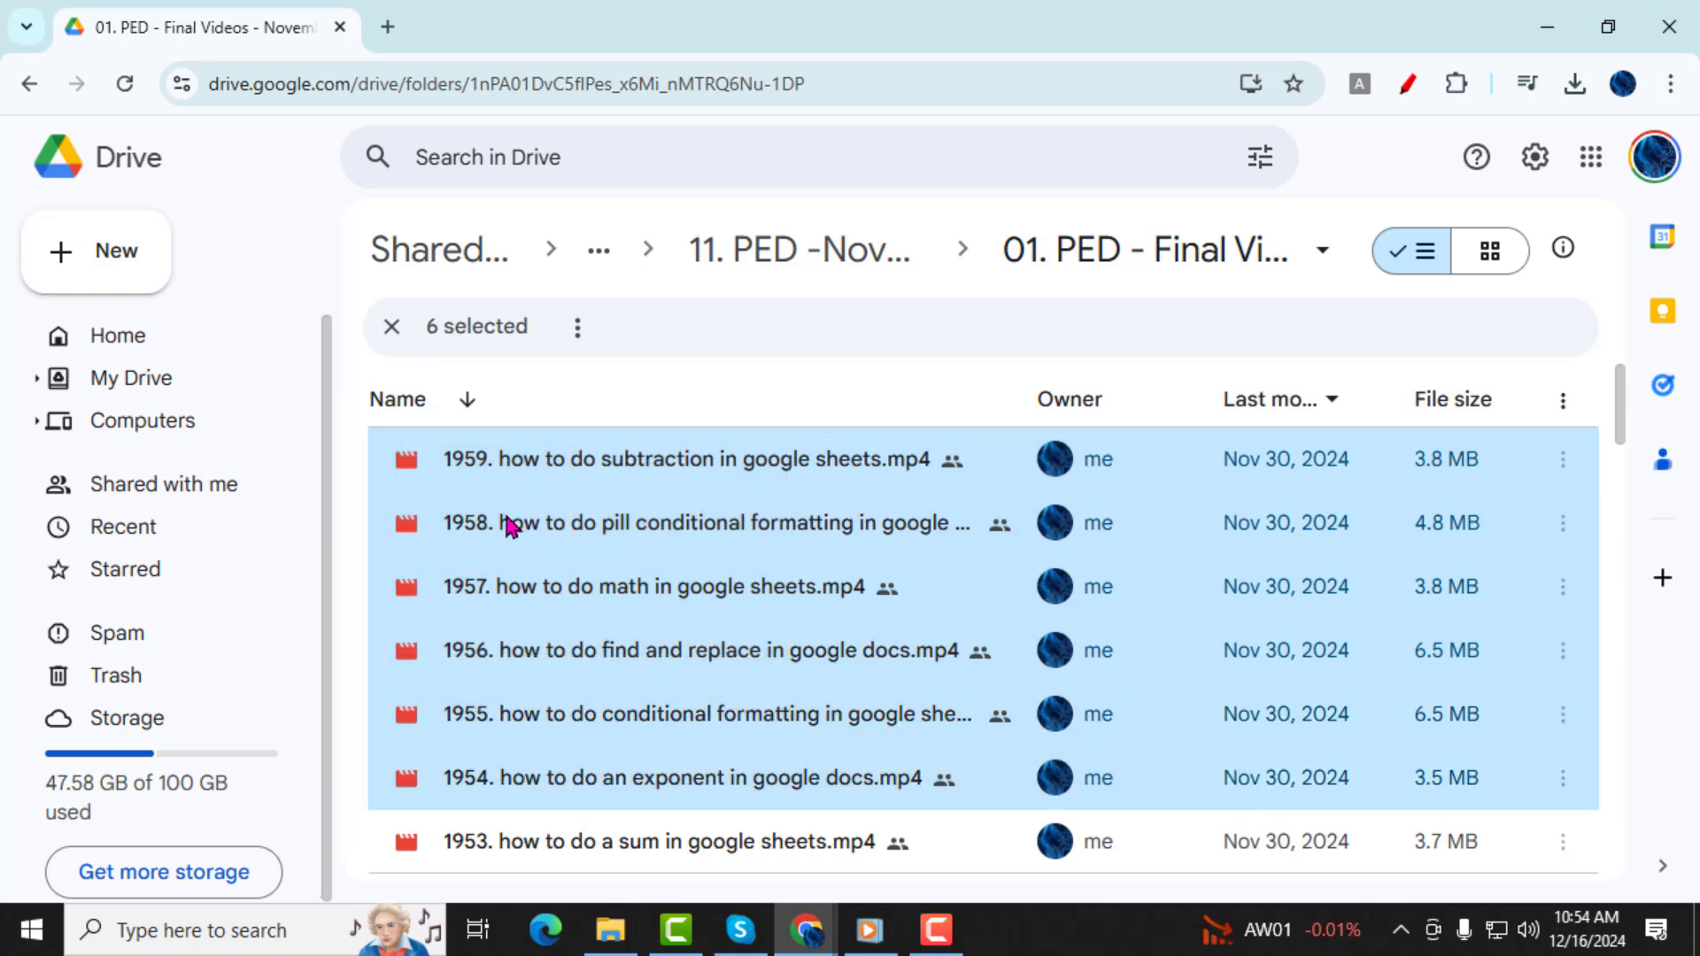
pyautogui.press('ctrl+c')
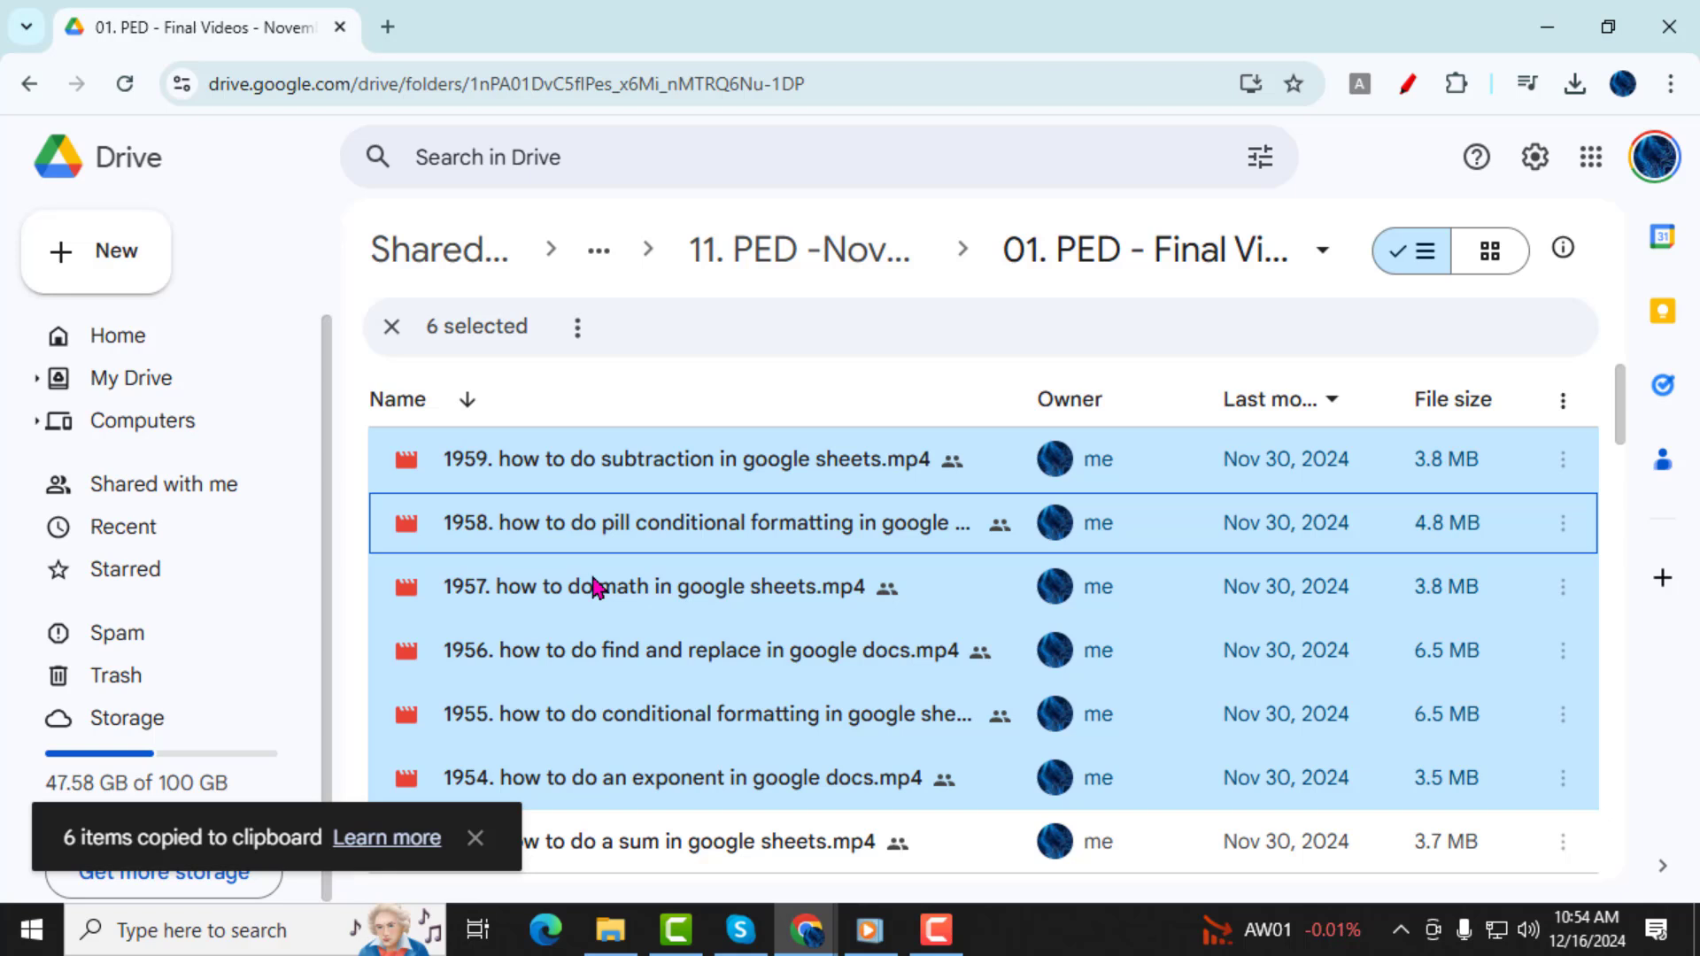
pyautogui.moveTo(294, 220)
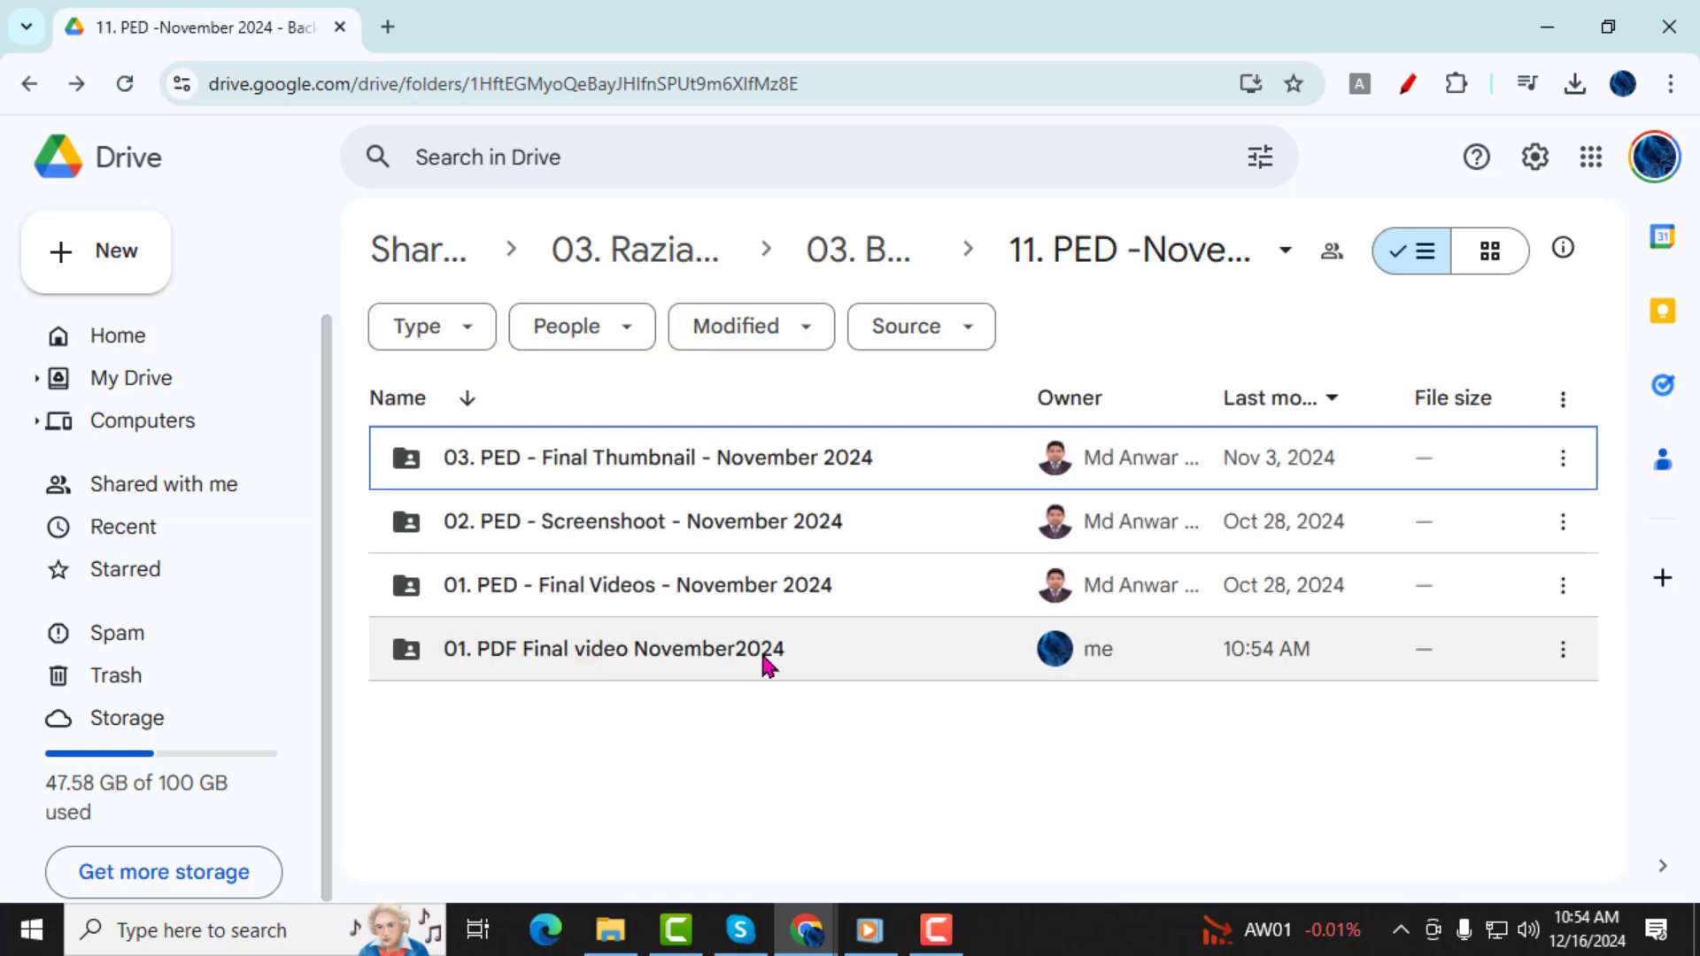
pyautogui.moveTo(765, 664)
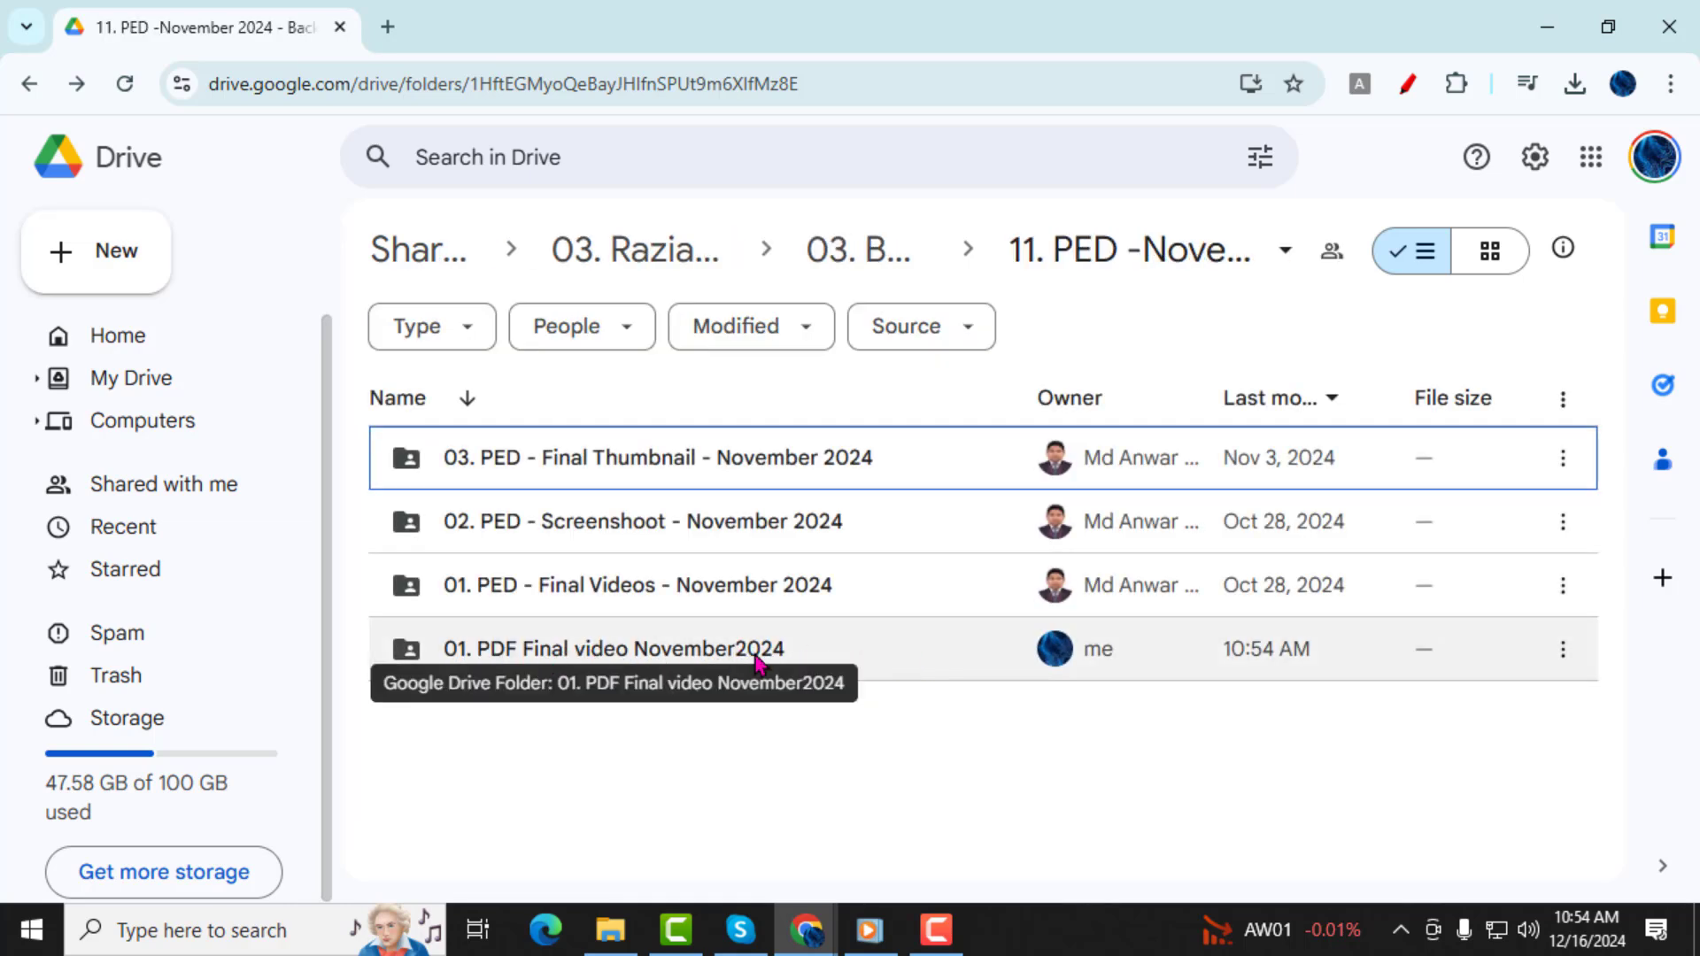
pyautogui.moveTo(843, 654)
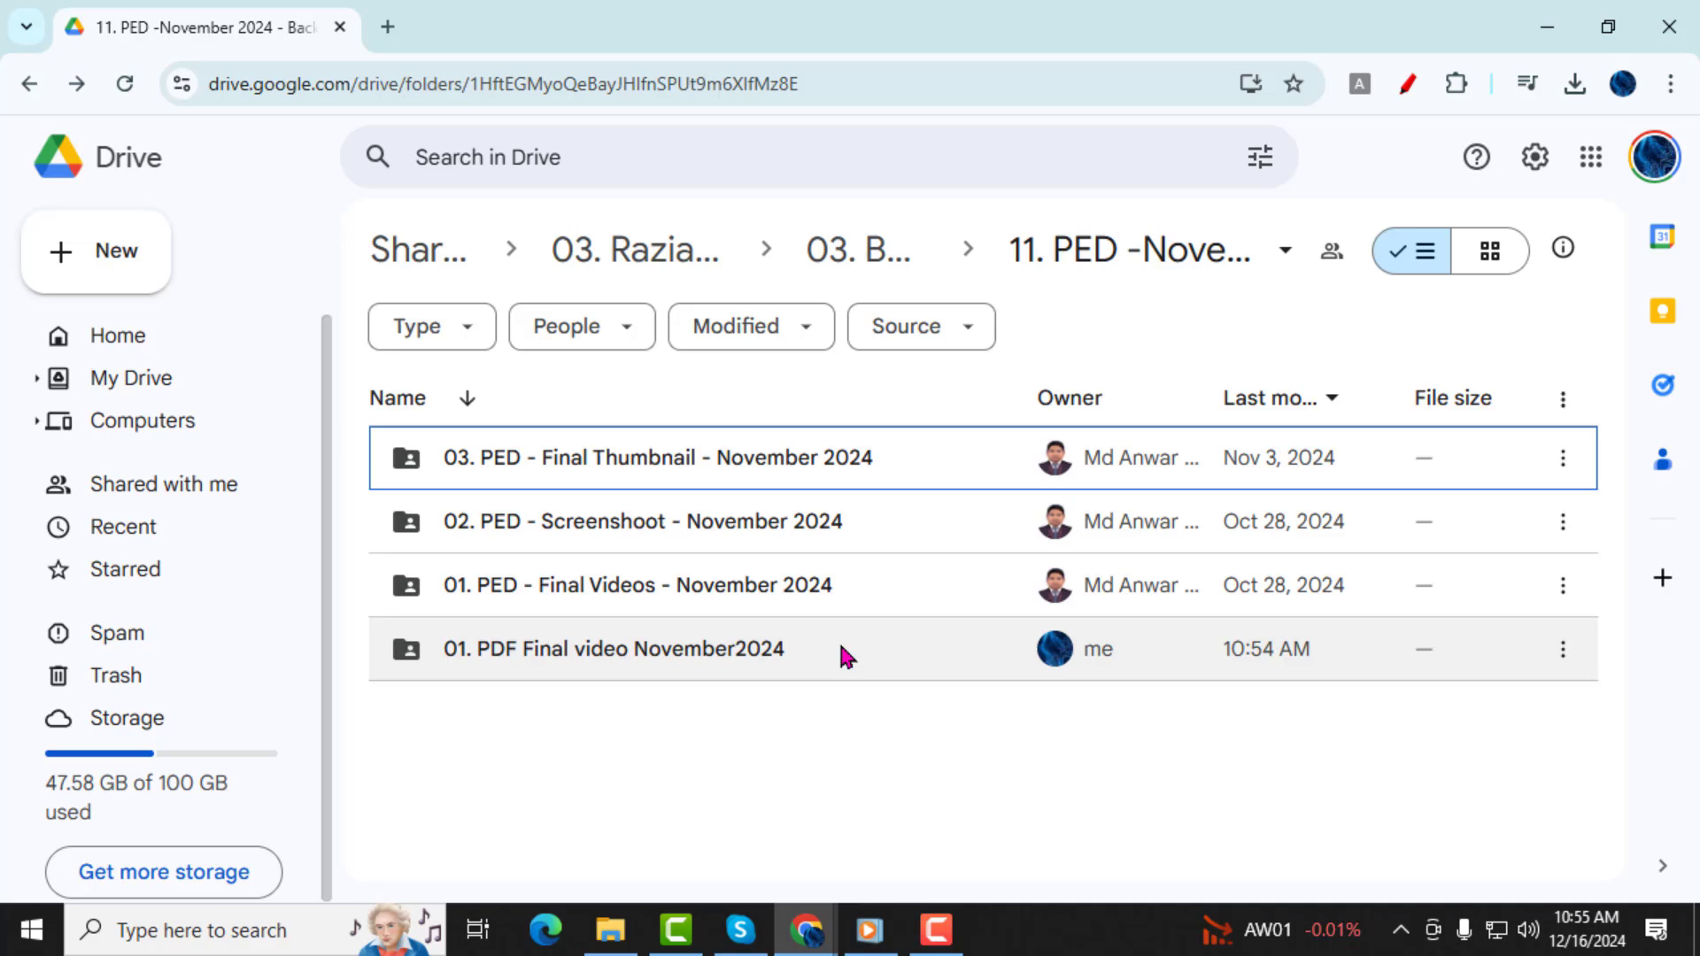
# Enter the new folder and paste the six copied videos into it
pyautogui.doubleClick(613, 648)
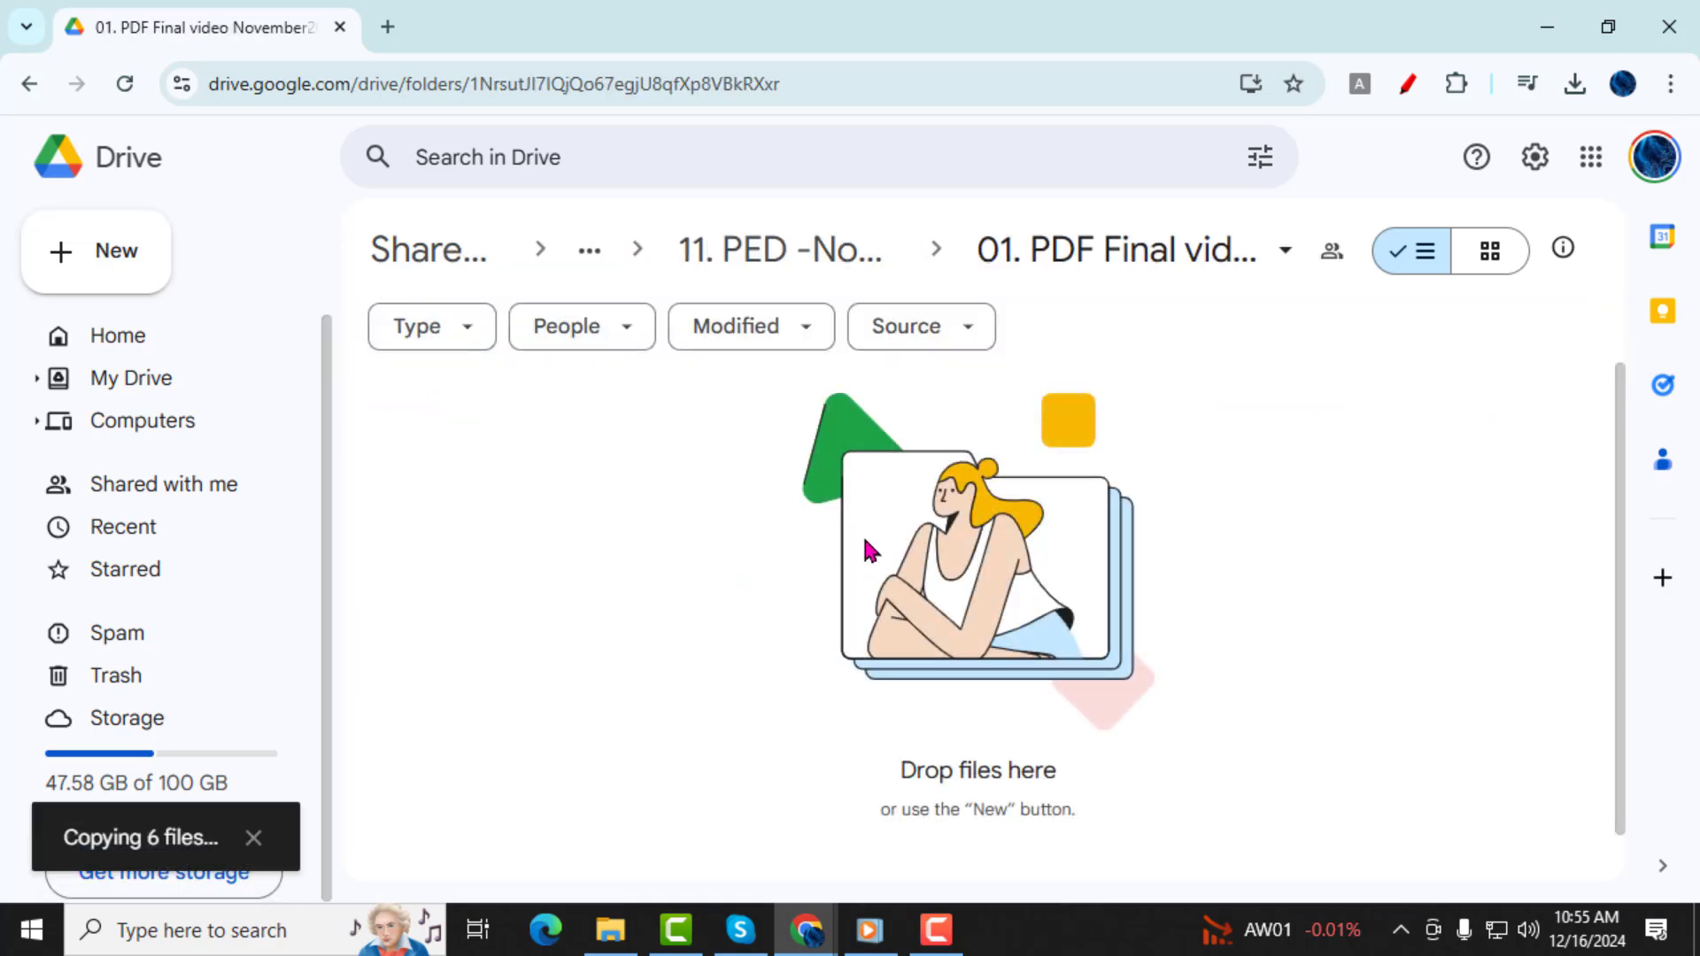
pyautogui.moveTo(571, 558)
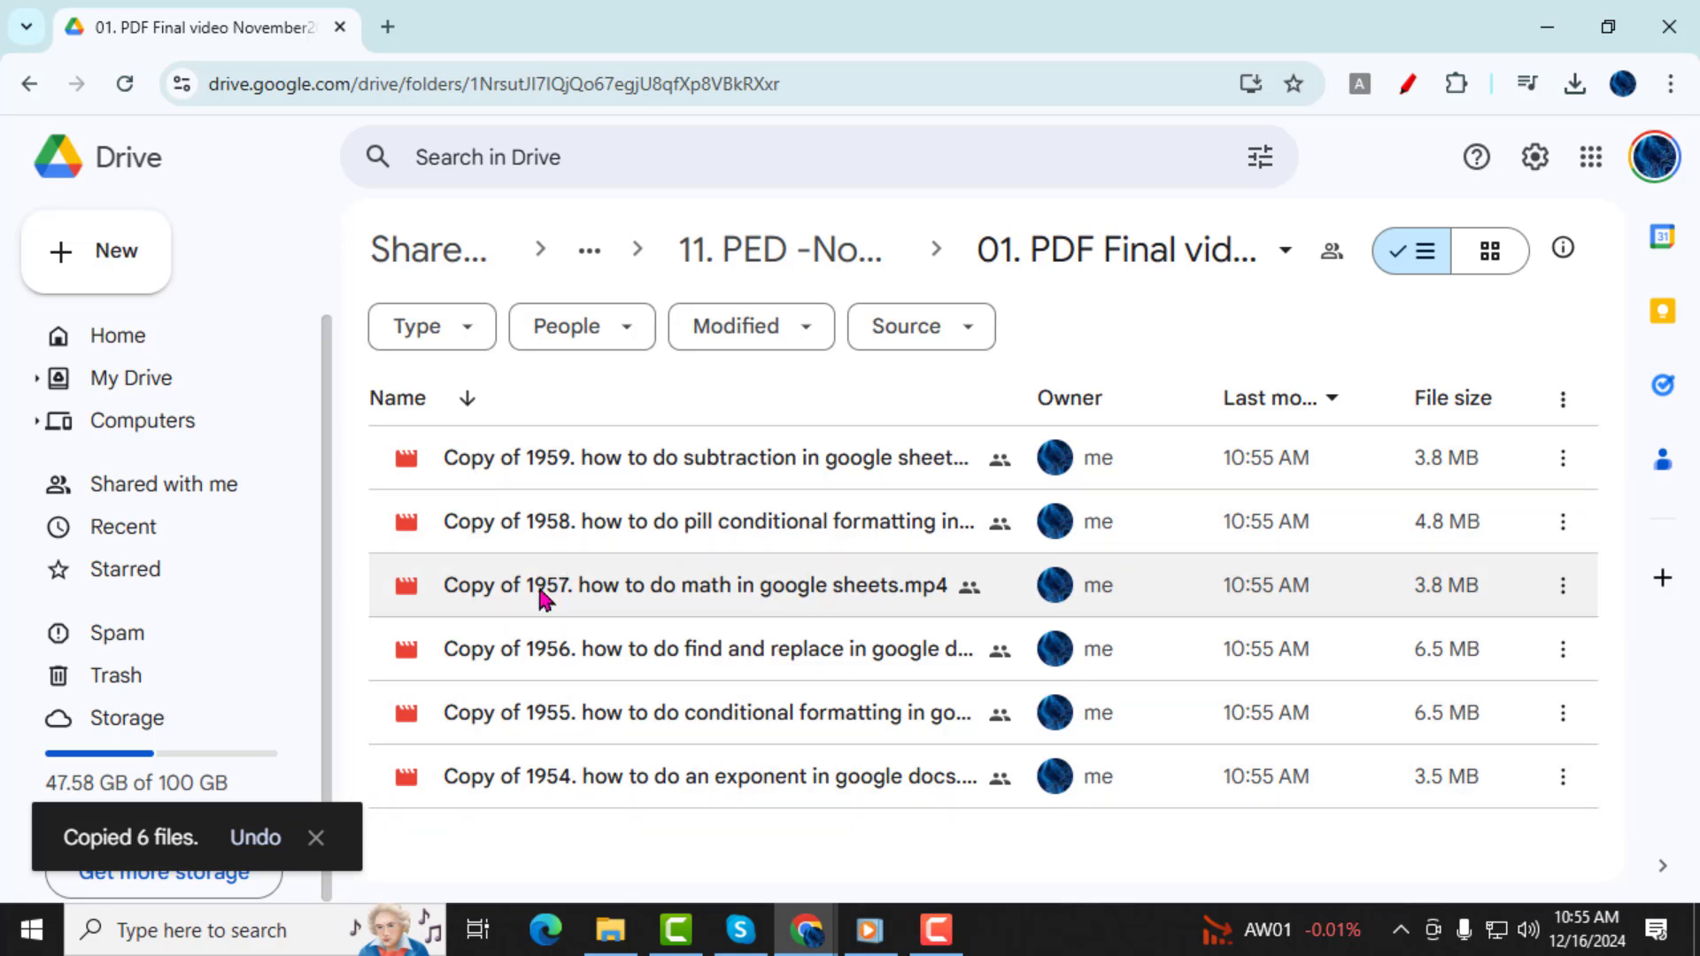
pyautogui.moveTo(682, 590)
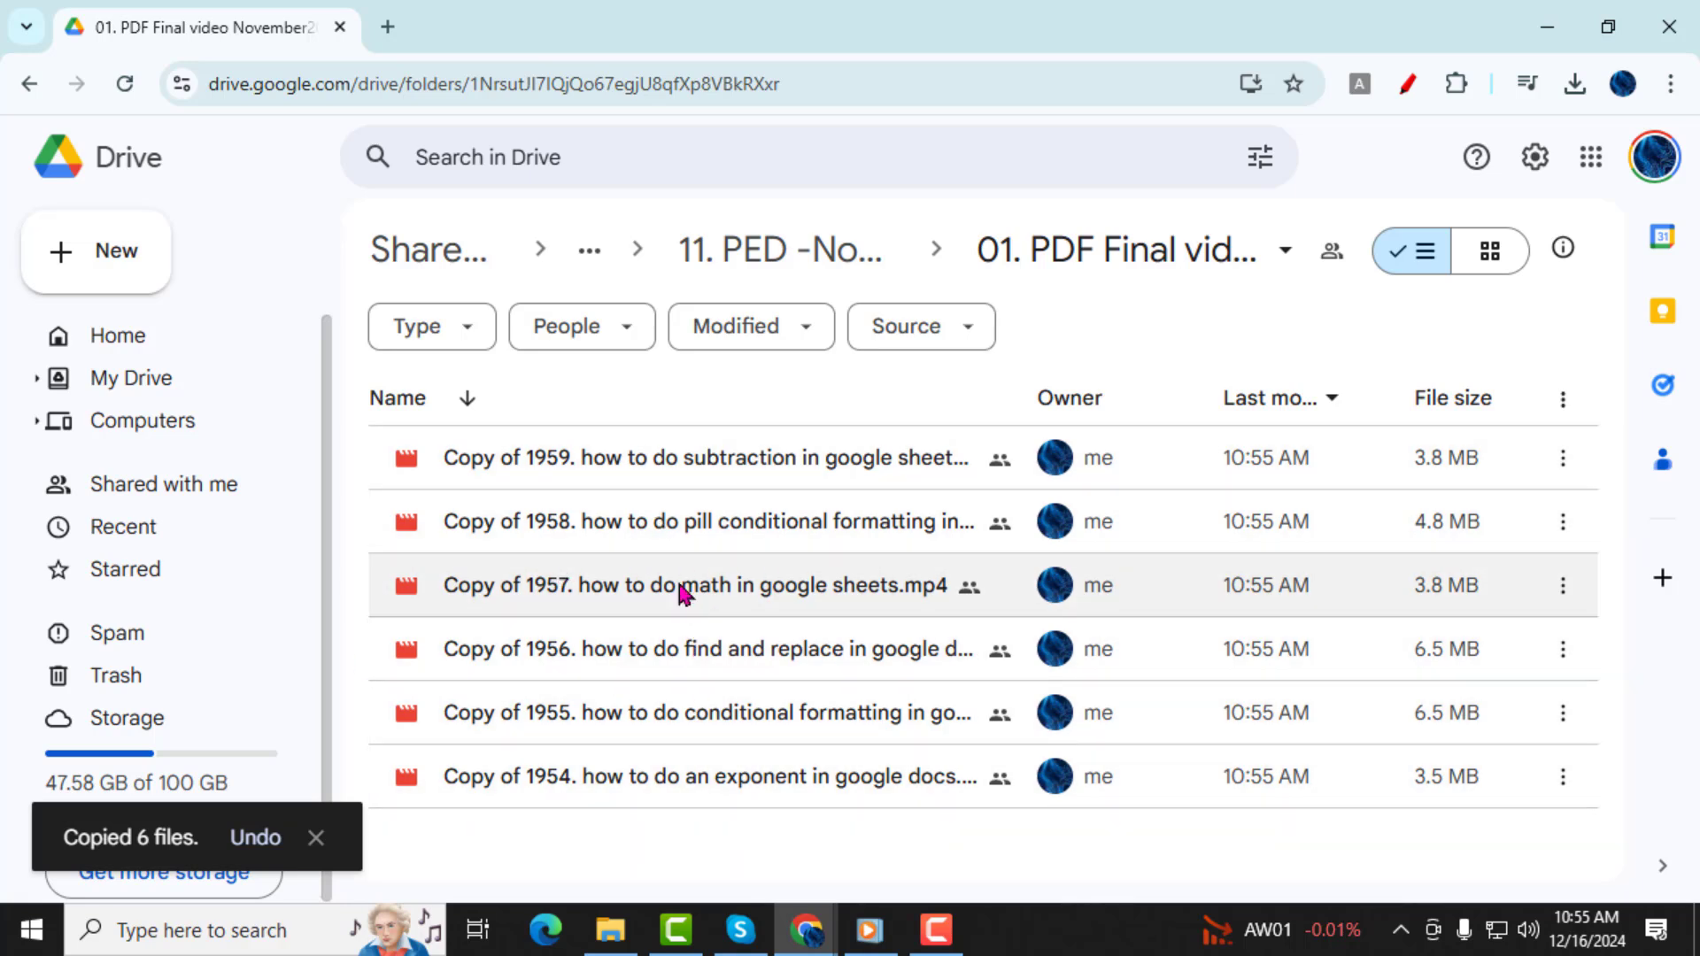
pyautogui.moveTo(85, 149)
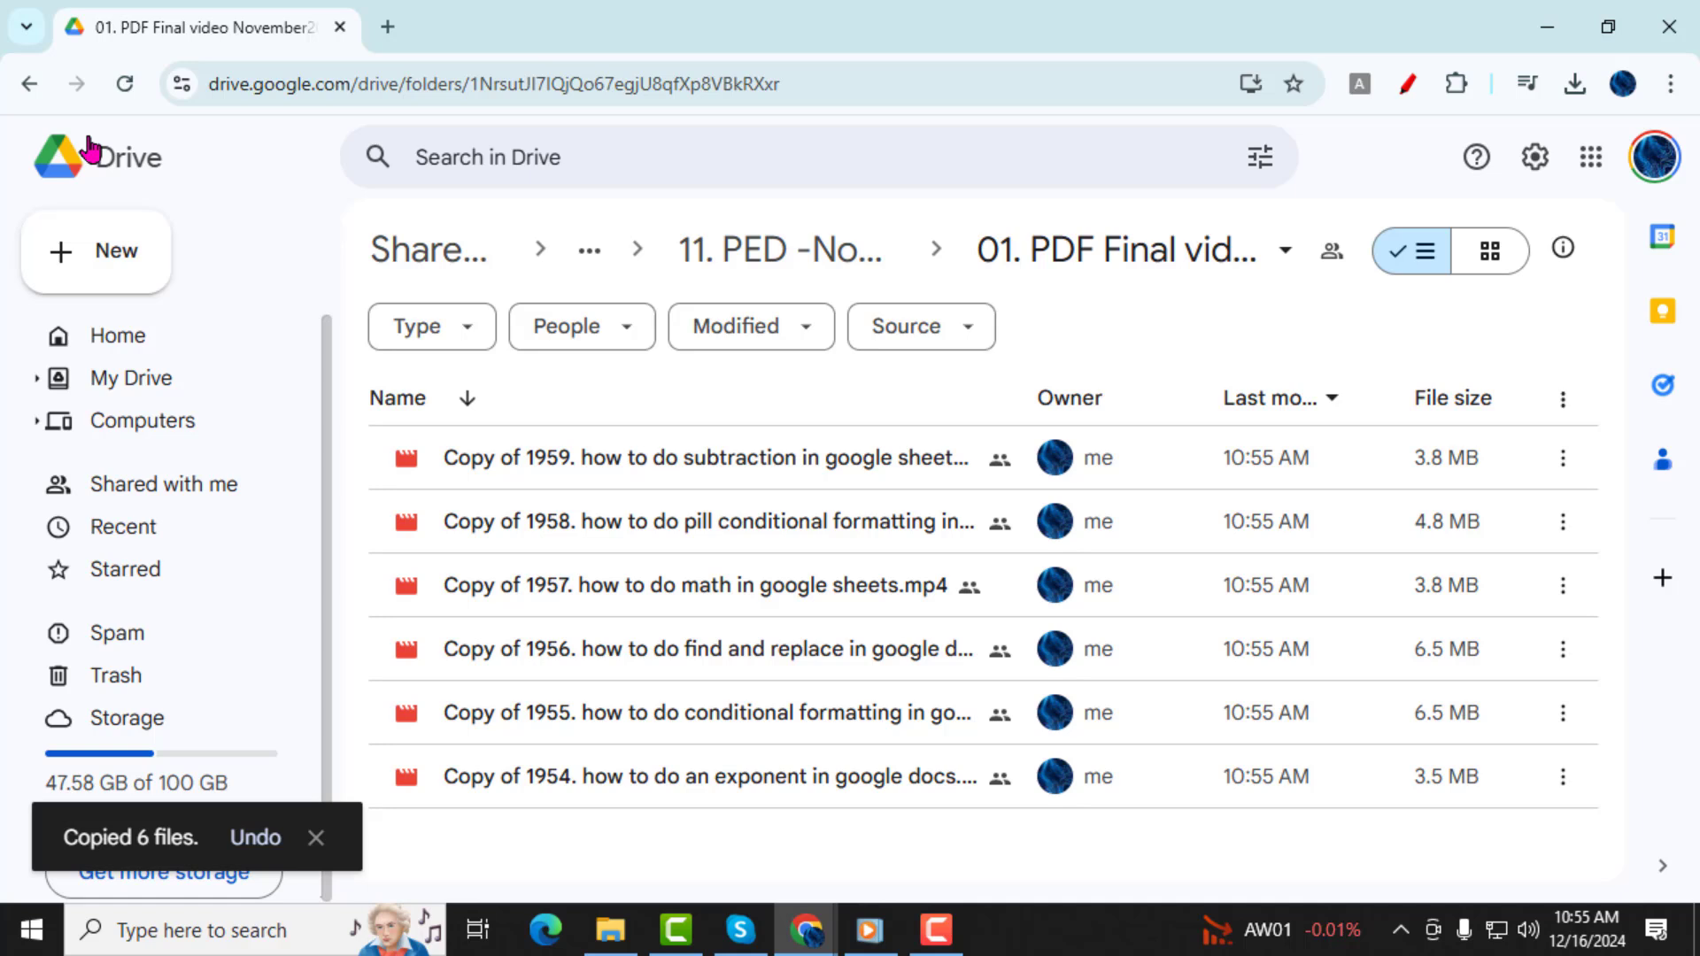